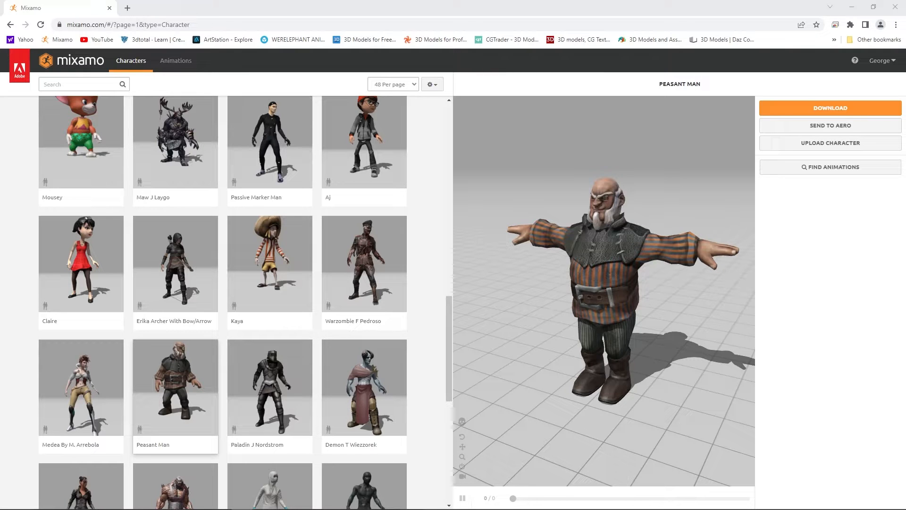
Choose the Y Bot character and download the Idle animation for it.
click(84, 84)
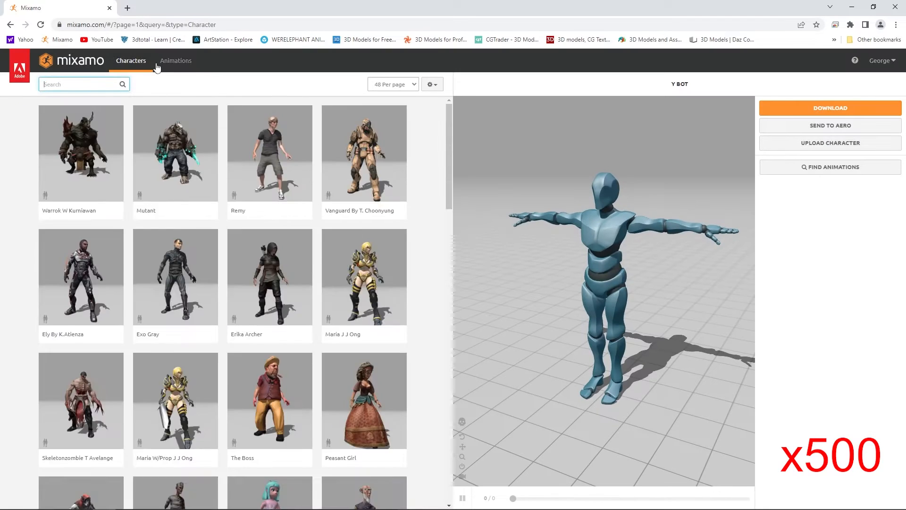
click(176, 60)
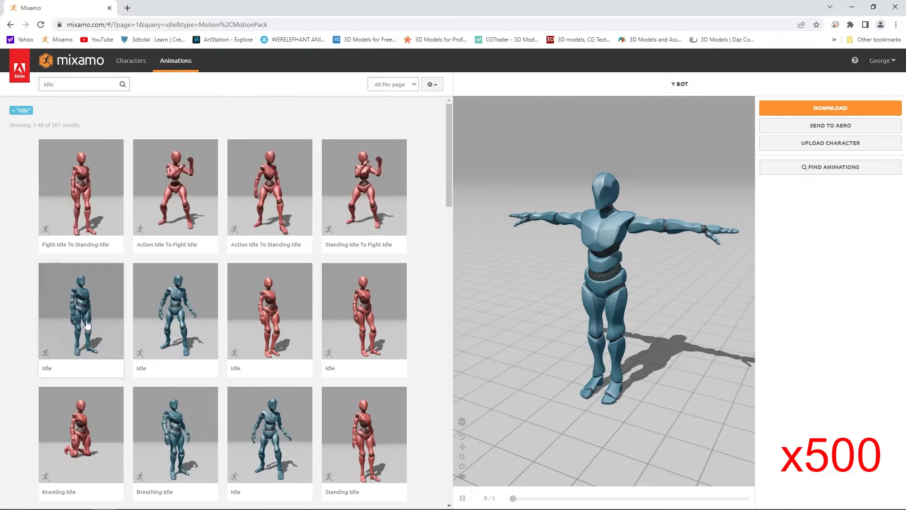
click(829, 108)
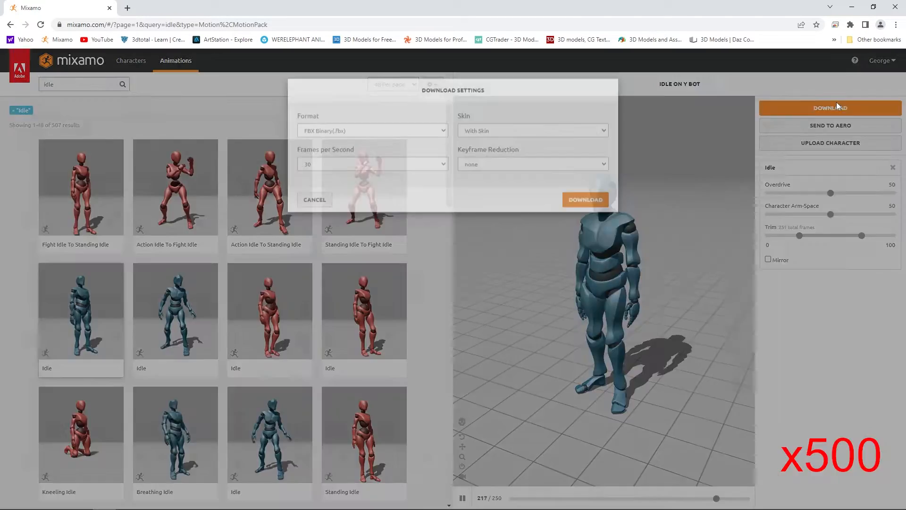
click(585, 199)
text(start walking)
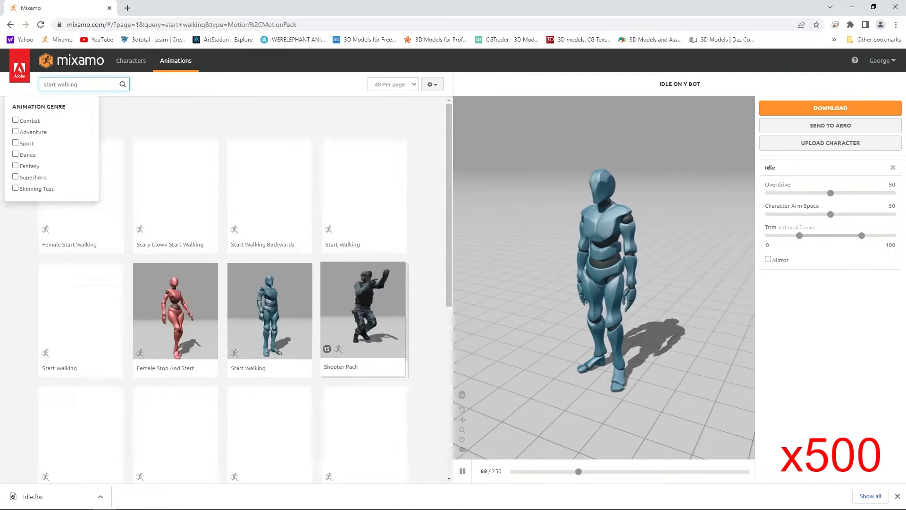
Download the Start Walking animation, then search 'sitting' and download Sitting.
click(830, 108)
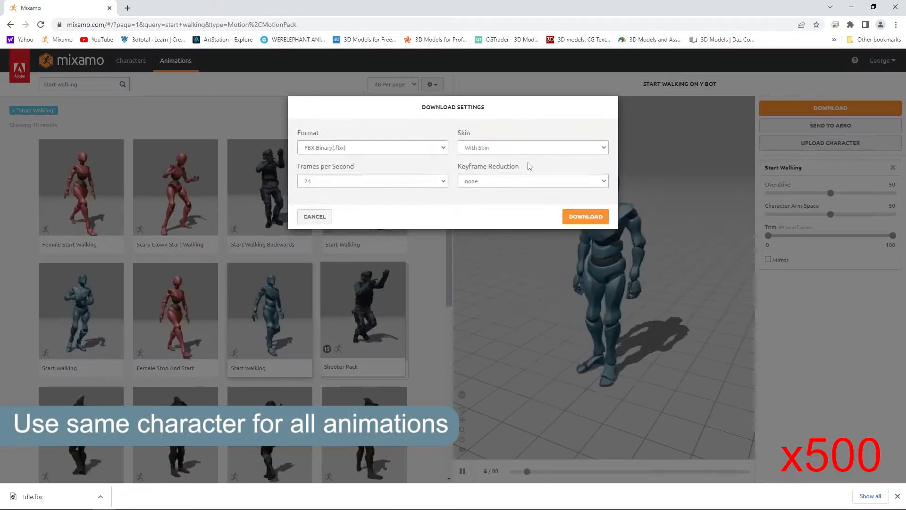
click(584, 216)
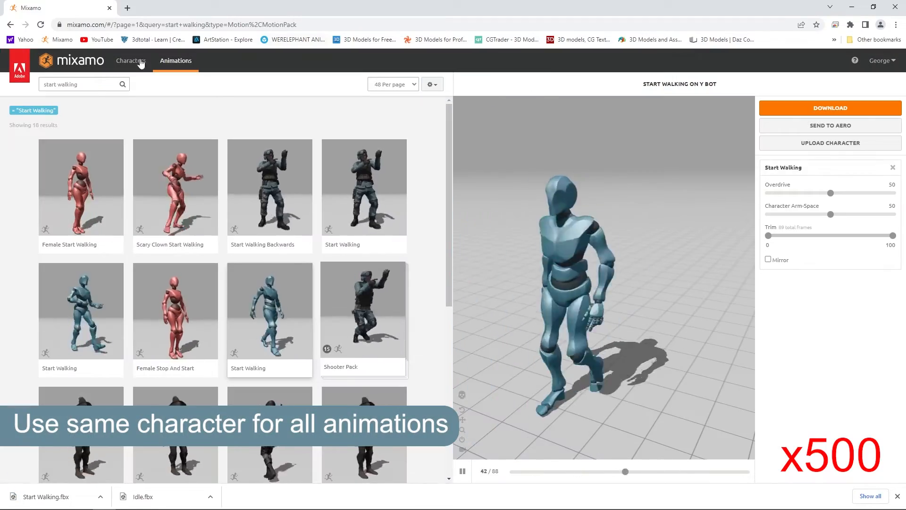
text(sitting)
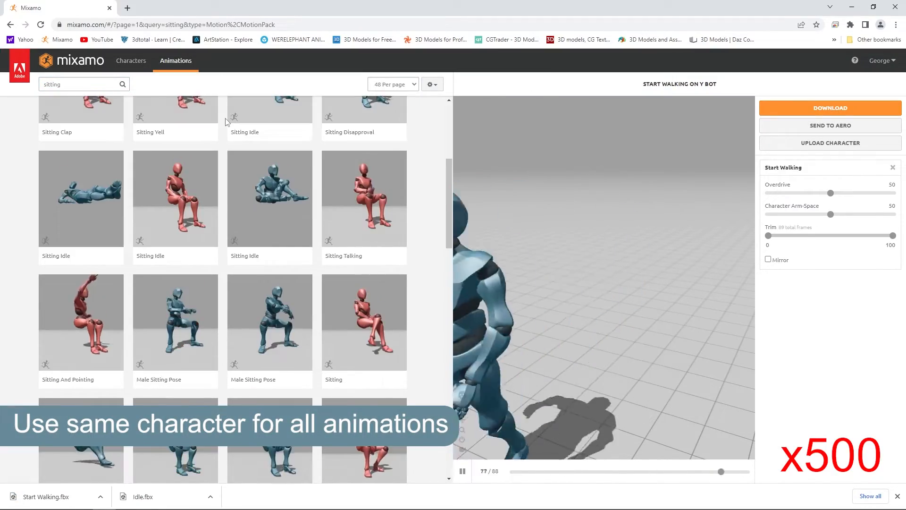
click(174, 194)
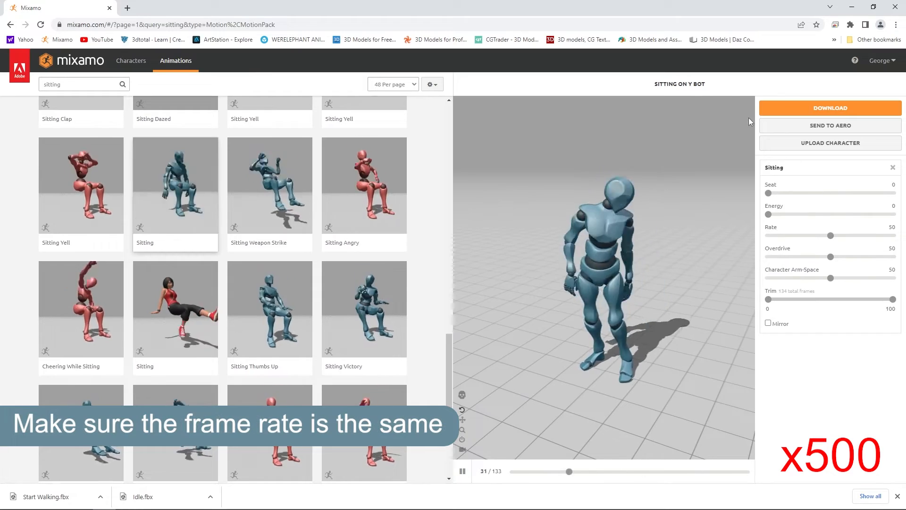
click(830, 107)
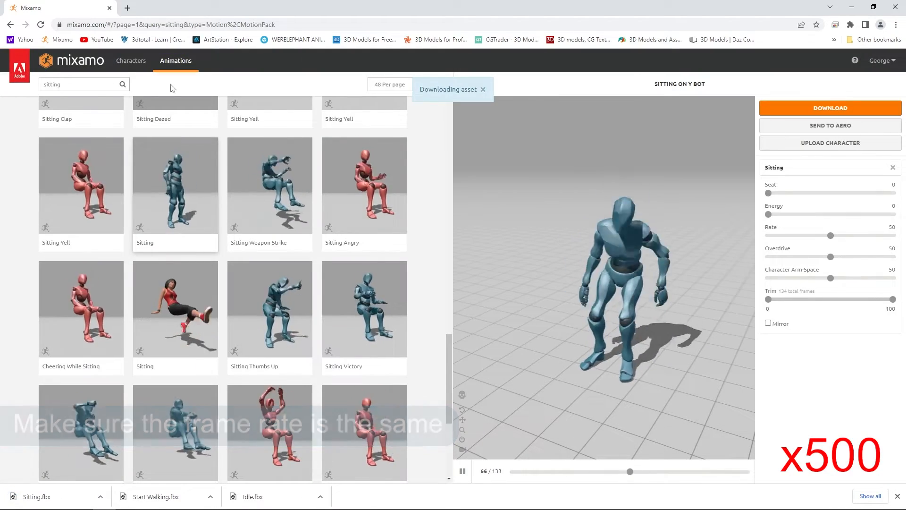
Search 'tpose' and download the T-Pose animation on the Y Bot.
text(tpose)
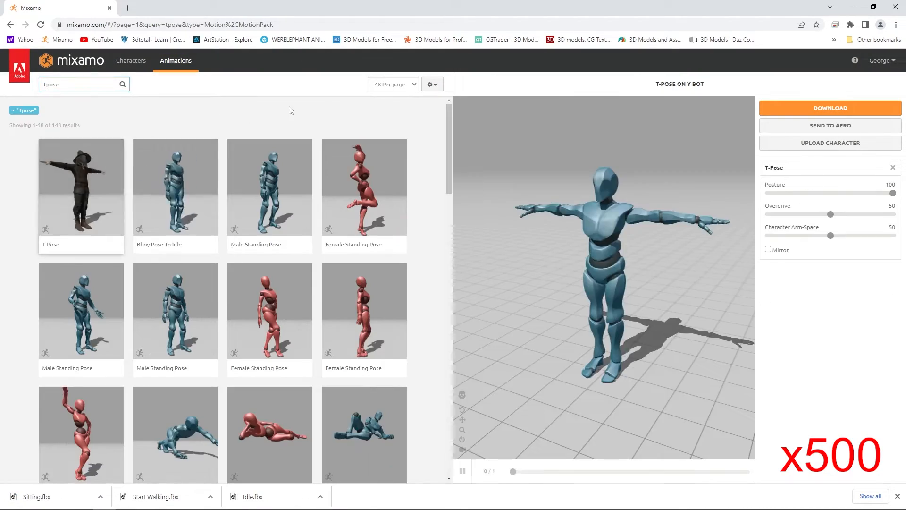
click(829, 107)
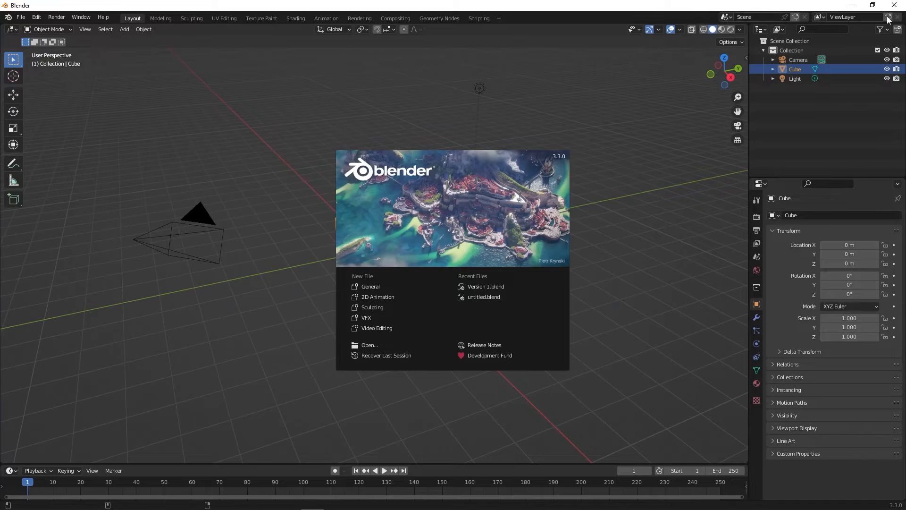
Dismiss the splash screen and bring up the File menu for importing.
click(197, 94)
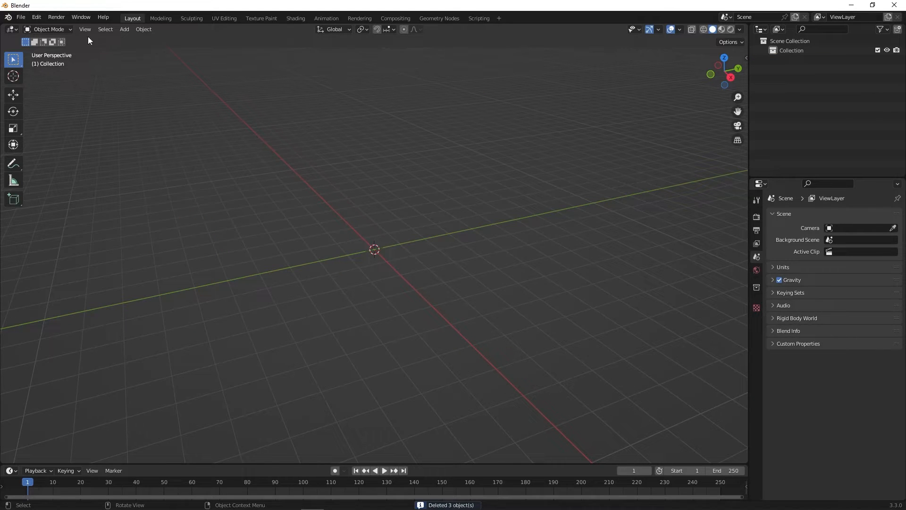
click(20, 17)
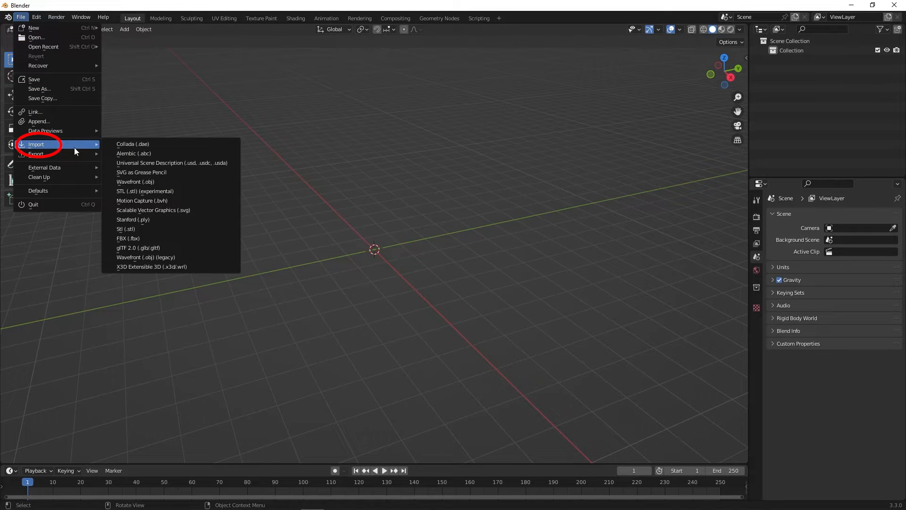
mouse_move(171, 237)
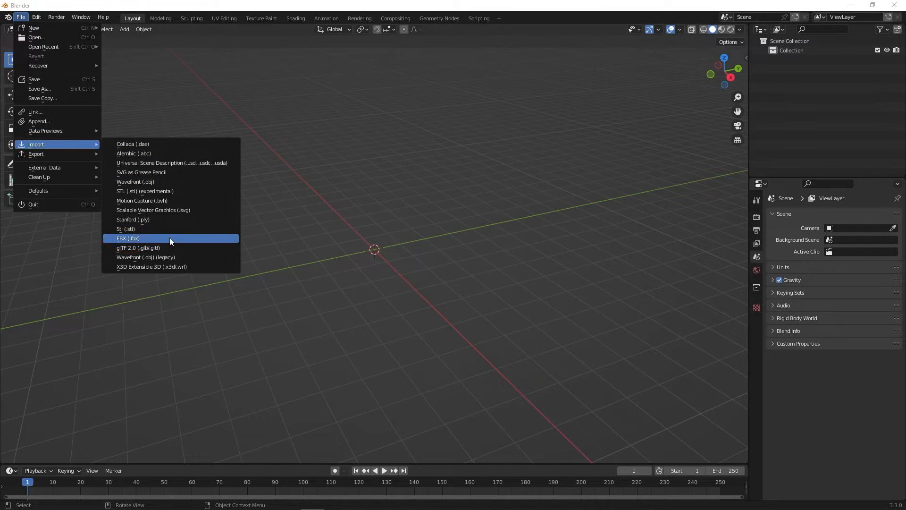
Import the four Mixamo FBX files (Idle, Sitting, Start Walking, T-Pose) as armatures.
click(127, 238)
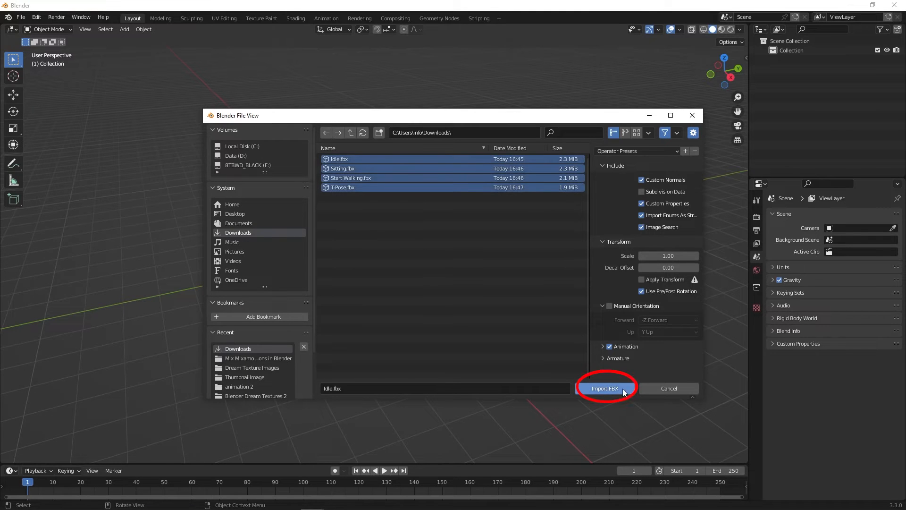
click(606, 388)
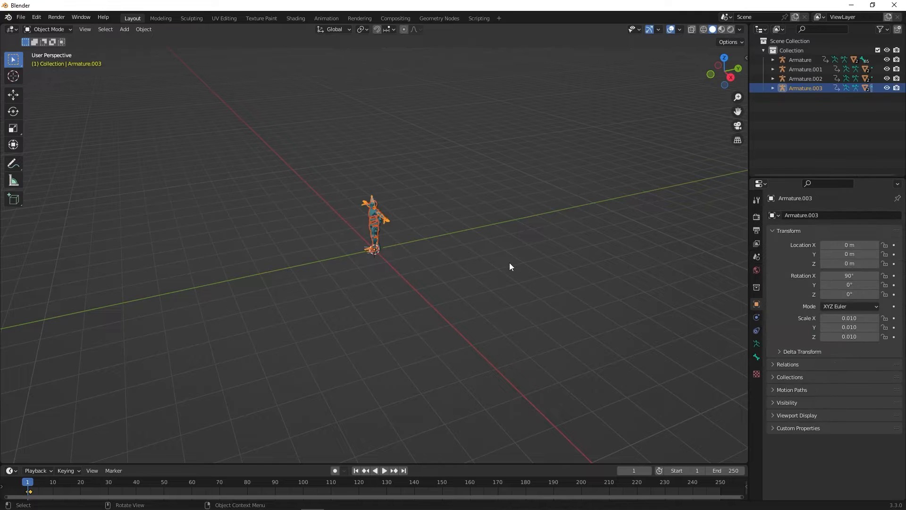
mouse_move(434, 211)
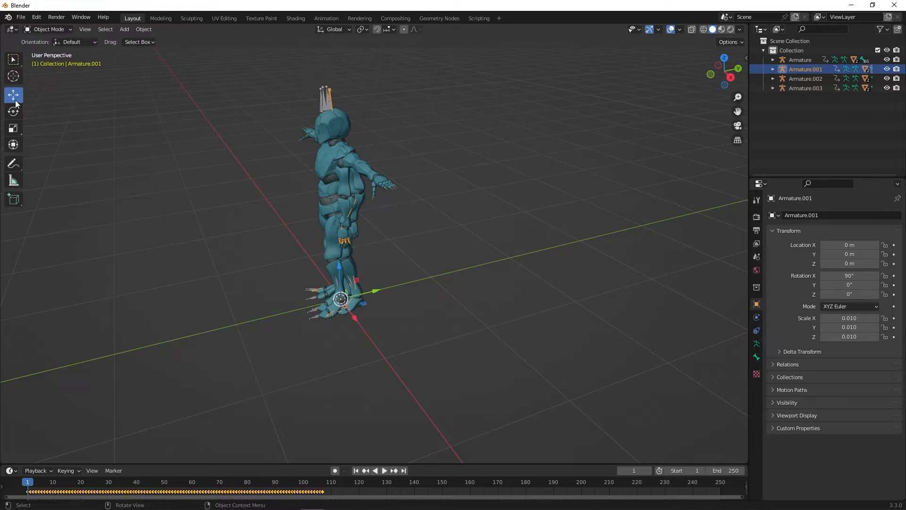
Move a character apart from the others and rename an armature 'Tpose'.
drag(341, 297, 602, 239)
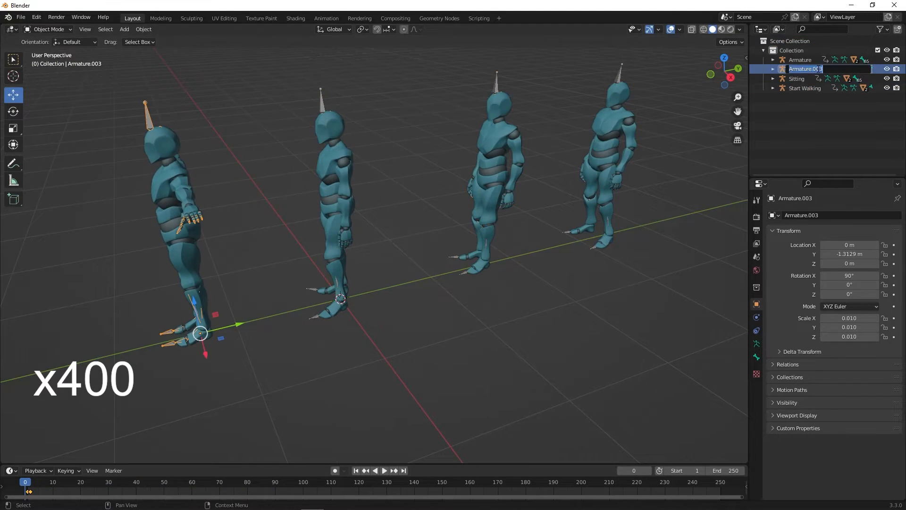
text(Tpose)
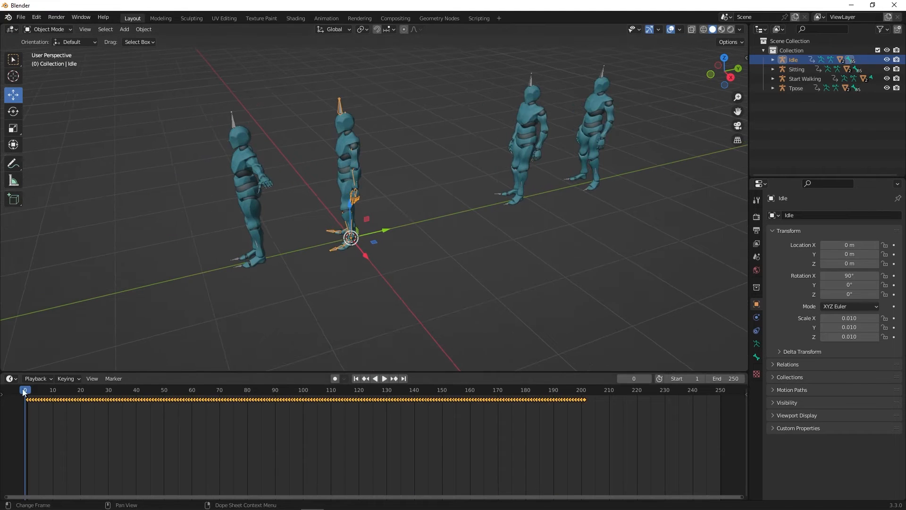
Select the Idle character to show its keyframes, then make the Tpose character active.
click(384, 377)
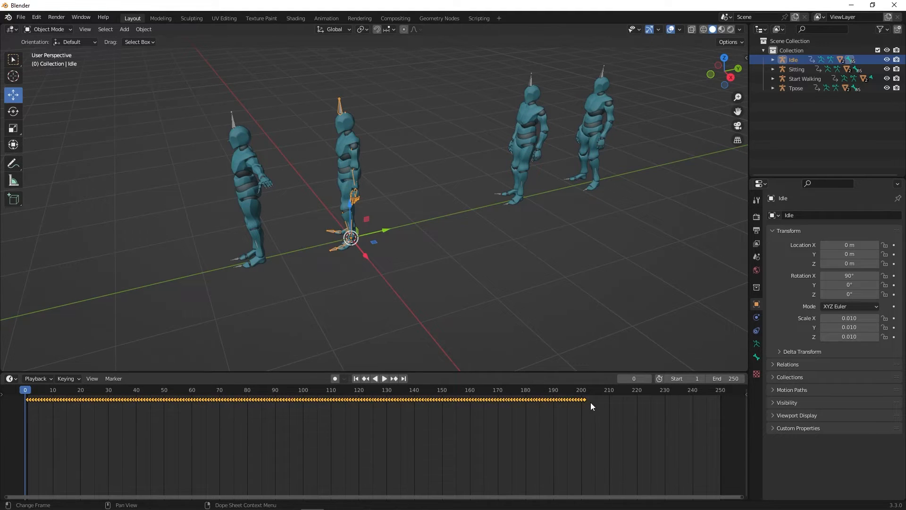
right_click(590, 406)
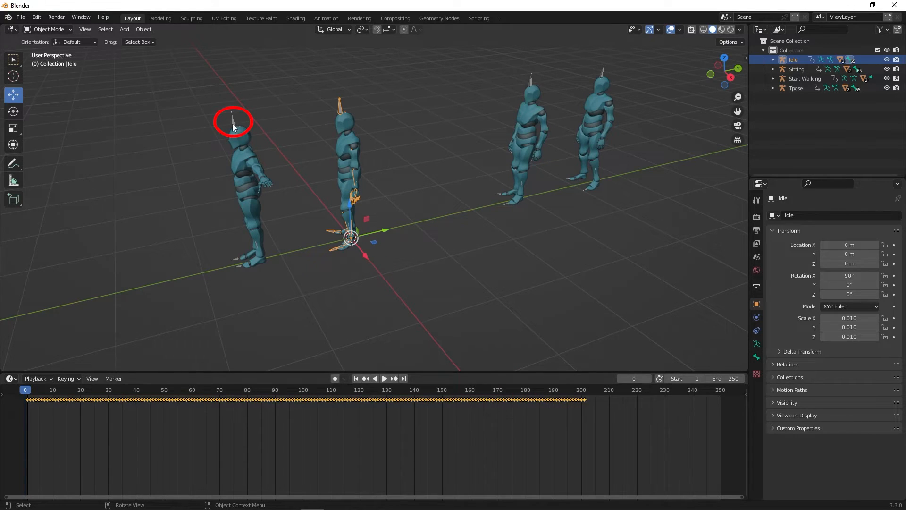
right_click(46, 370)
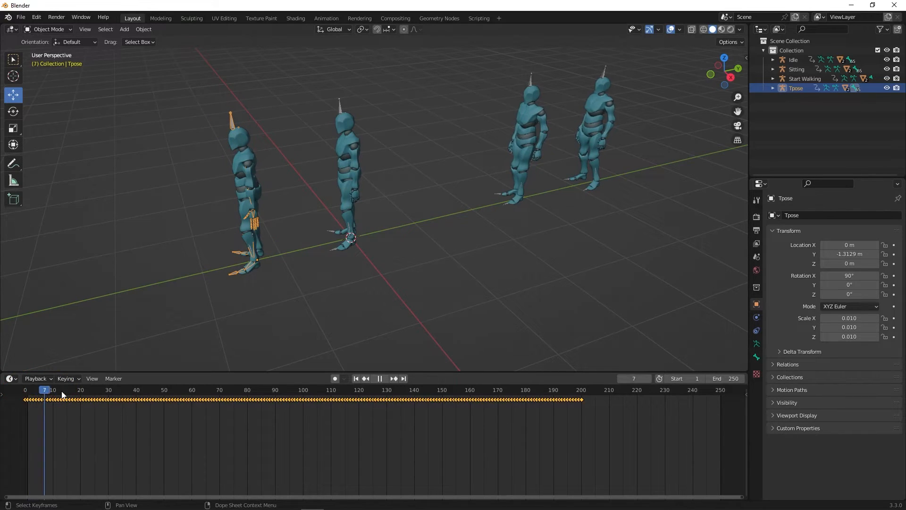
Delete the Idle character and paste the walking keyframes onto Tpose at frame 208.
click(469, 390)
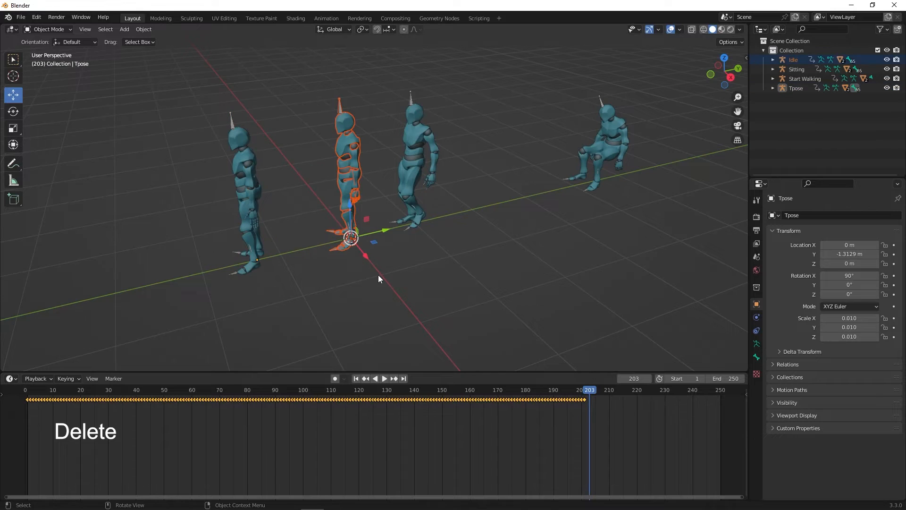
key(Delete)
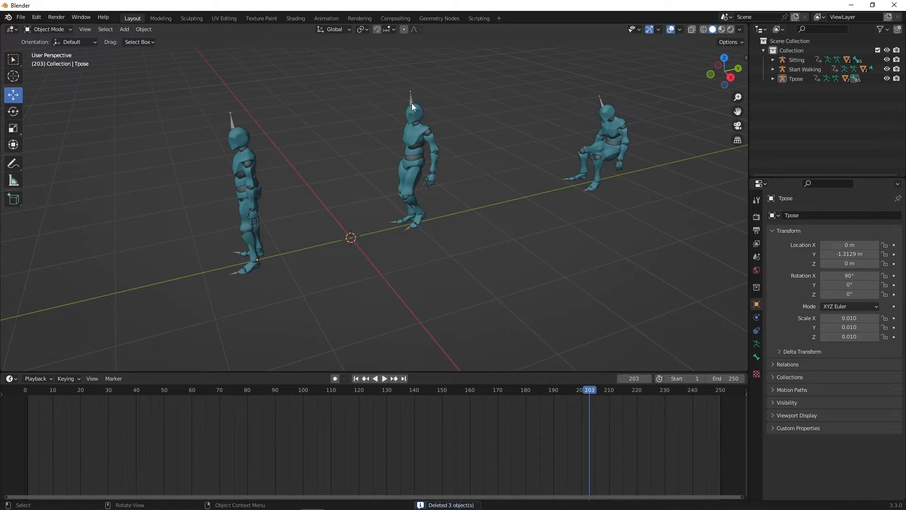
click(803, 69)
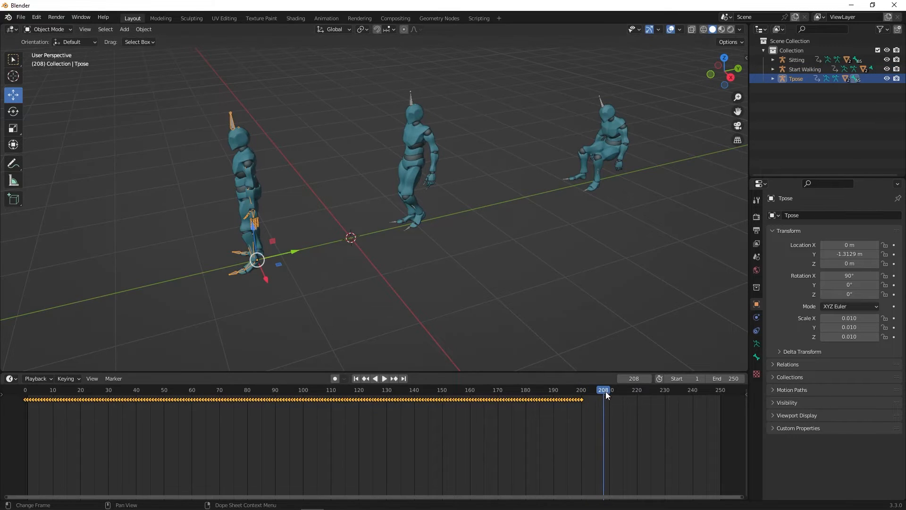
right_click(605, 396)
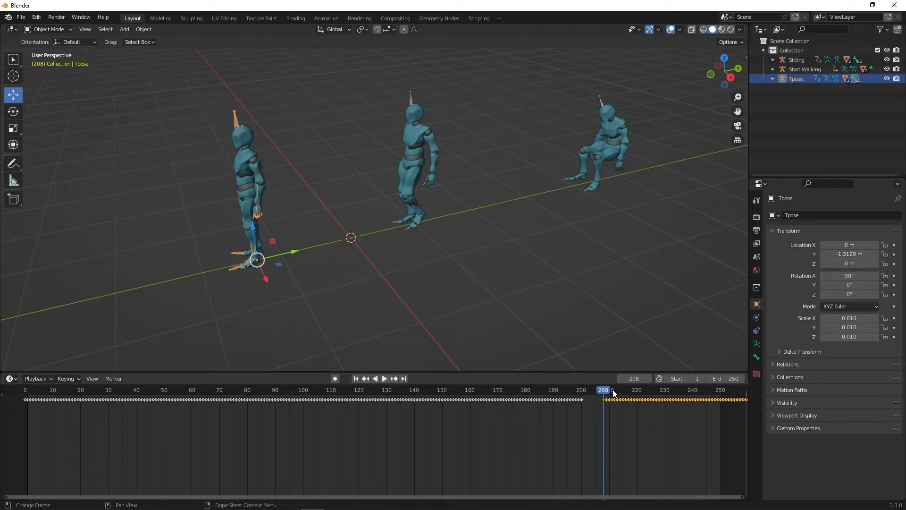
Play and scrub the walking motion to frame 220, then extend the scene end frame.
click(384, 378)
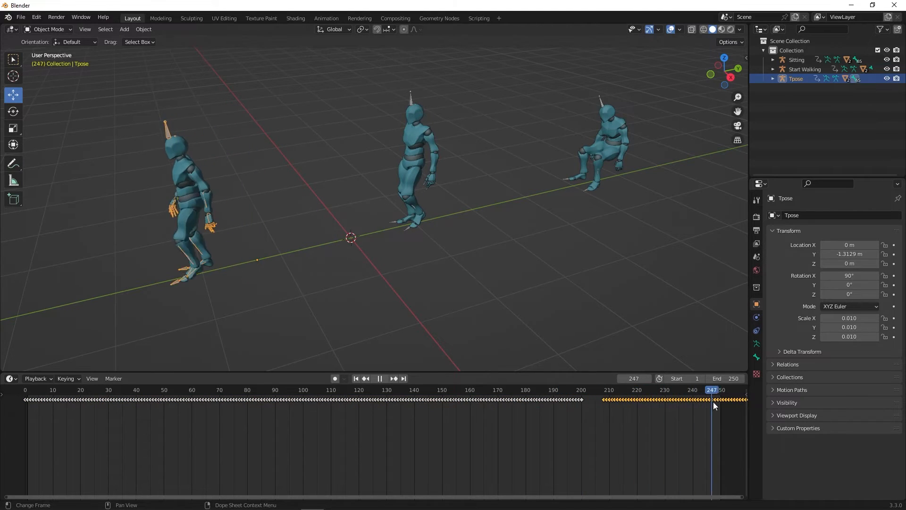
drag(713, 398, 635, 398)
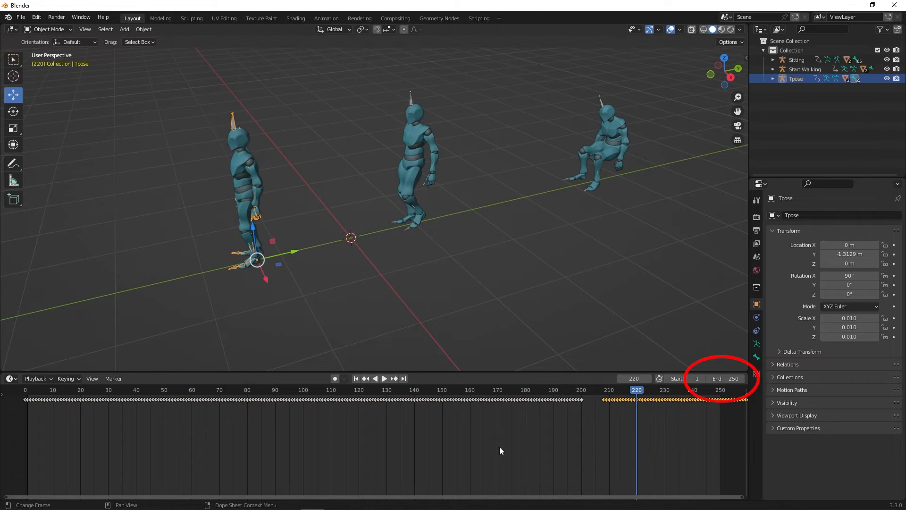
click(718, 377)
text(500)
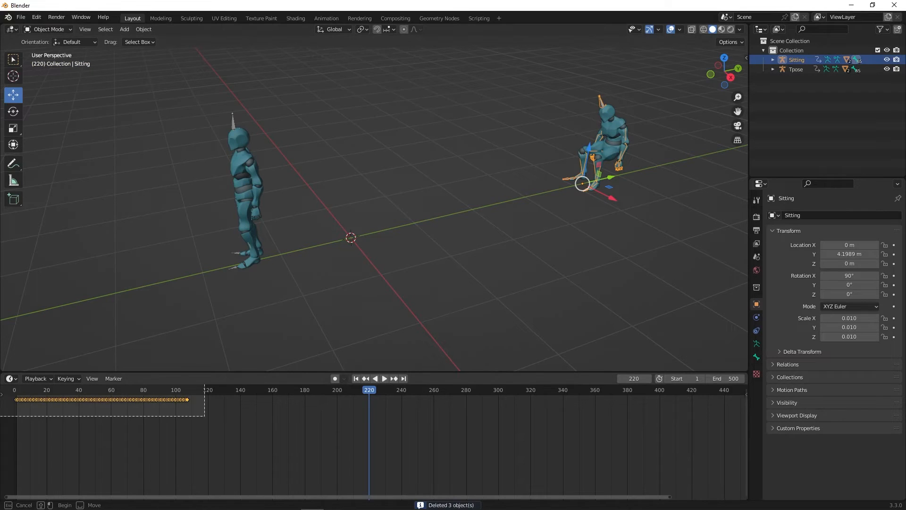
Copy the Sitting character's keyframes and paste them onto Tpose from frame 286, then play.
right_click(115, 399)
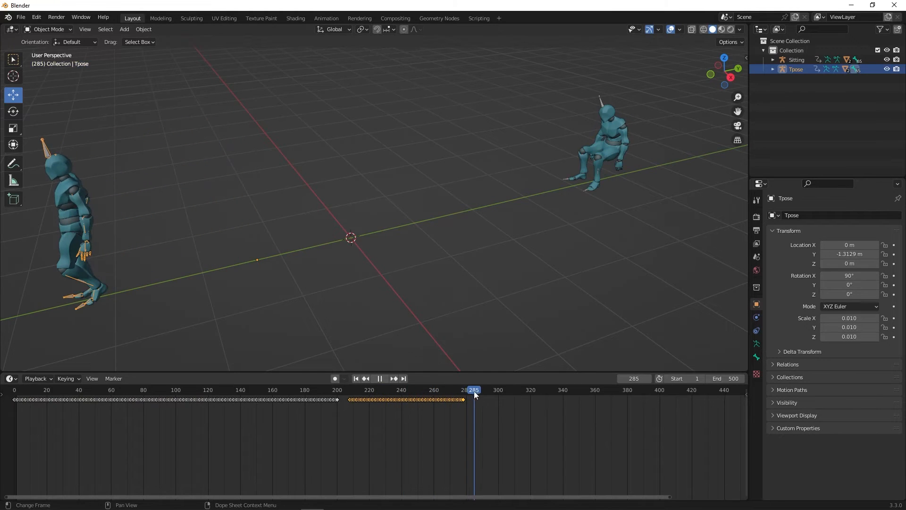
right_click(474, 399)
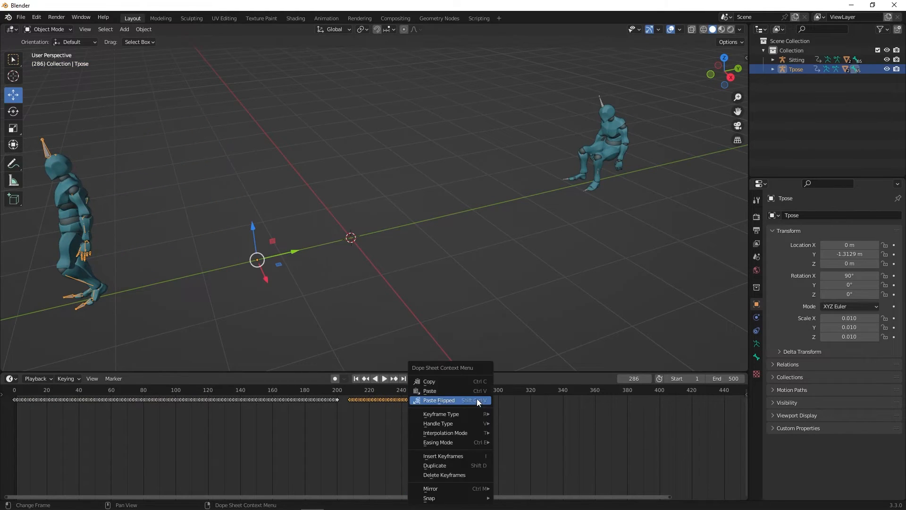
mouse_move(444, 390)
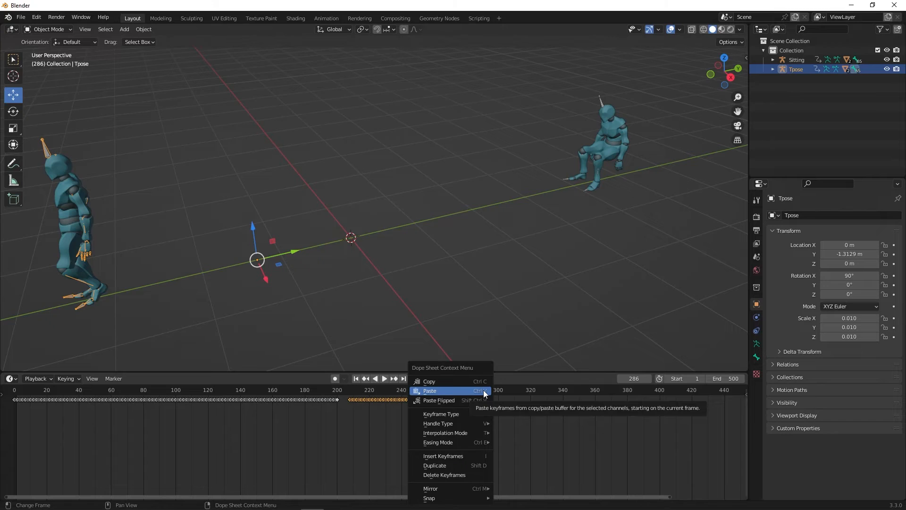
click(429, 390)
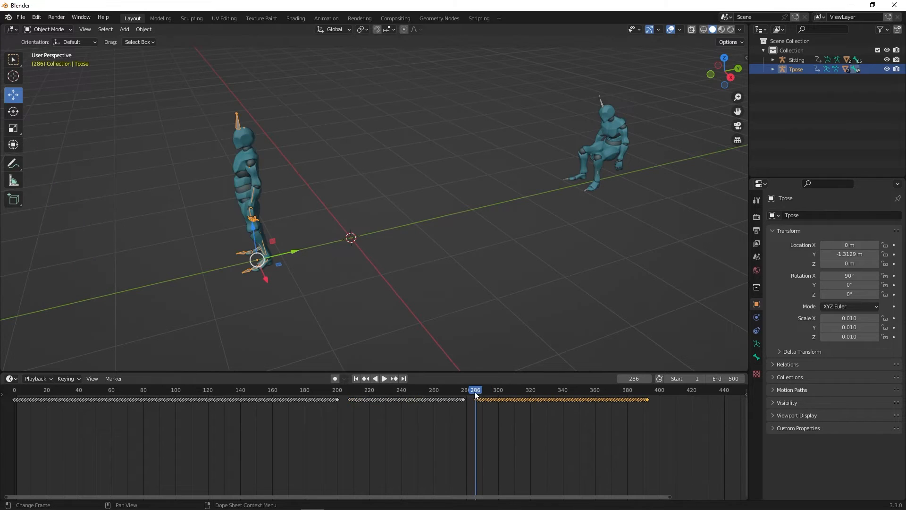
click(384, 378)
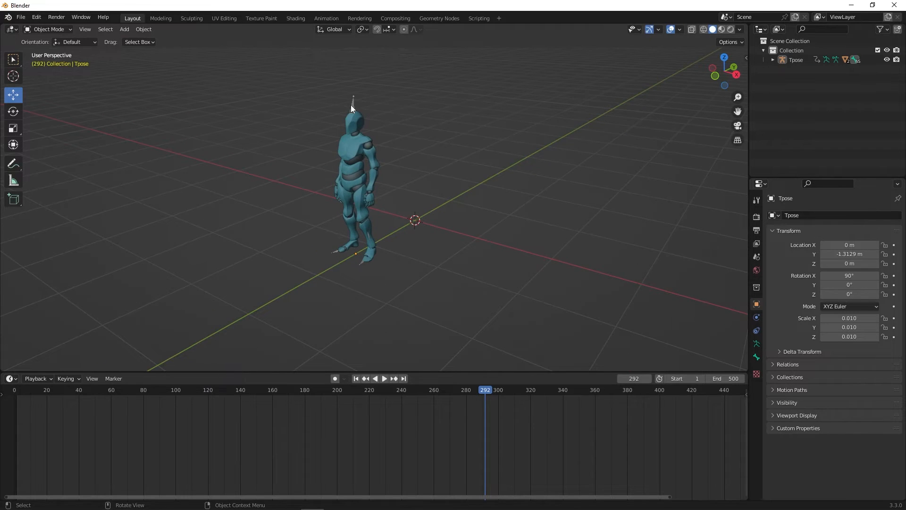
click(384, 378)
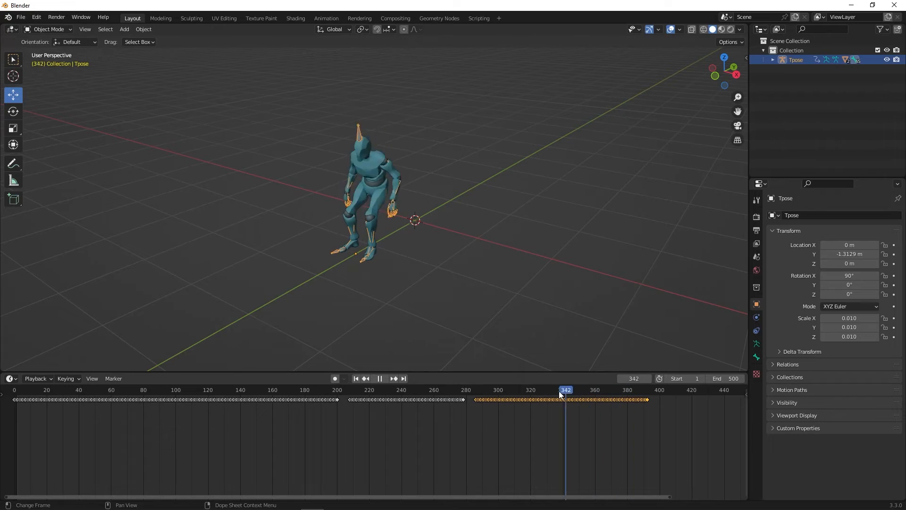
click(437, 390)
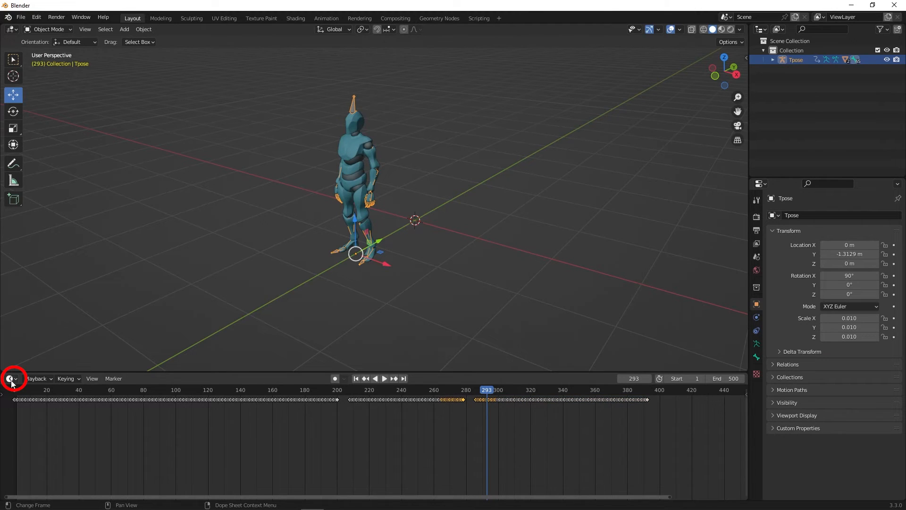
Switch to the Graph Editor and isolate the hips Z Location curve, fitted in view.
click(9, 378)
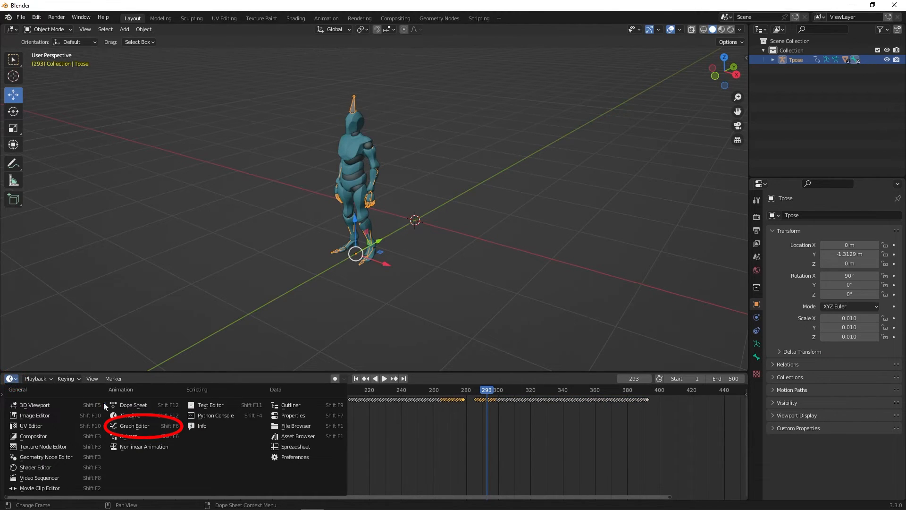
mouse_move(133, 426)
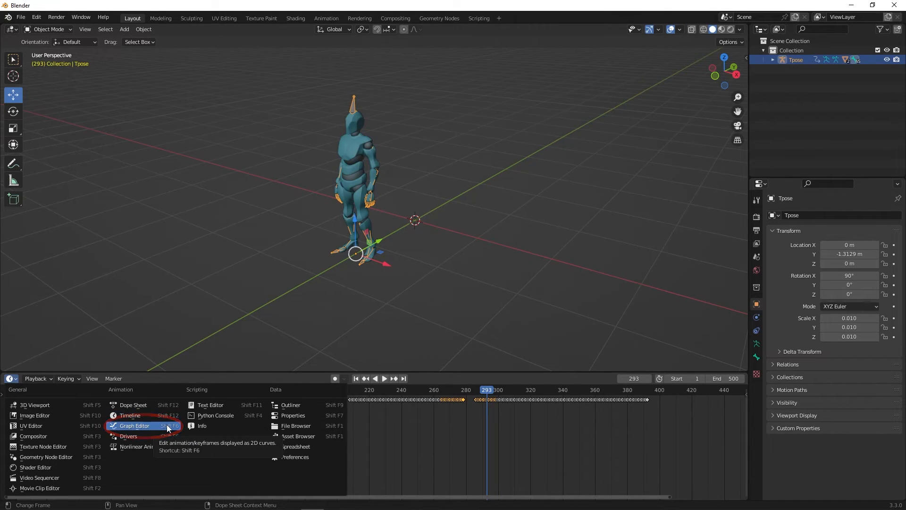
click(134, 426)
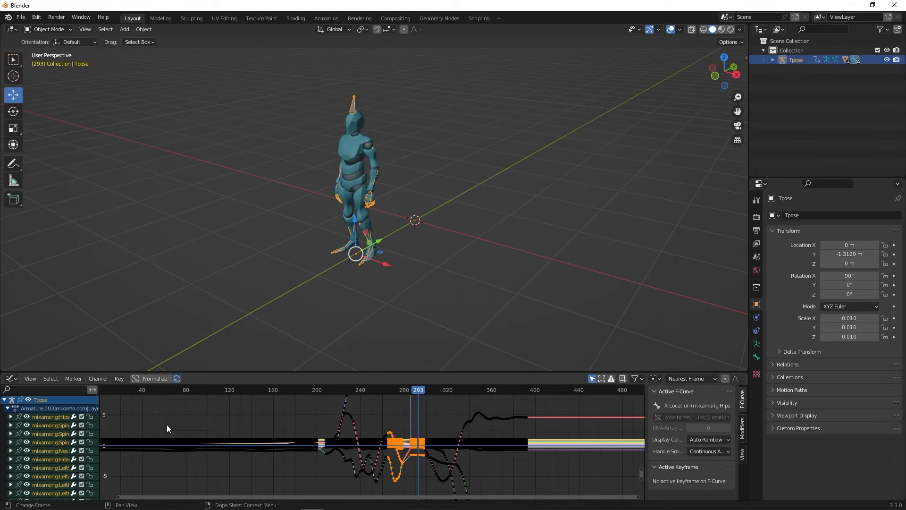
click(12, 417)
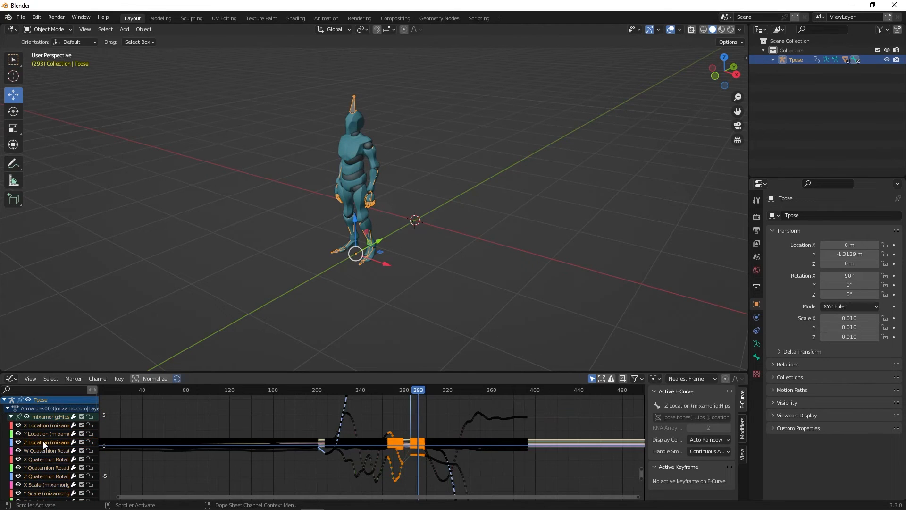
key(shift+h)
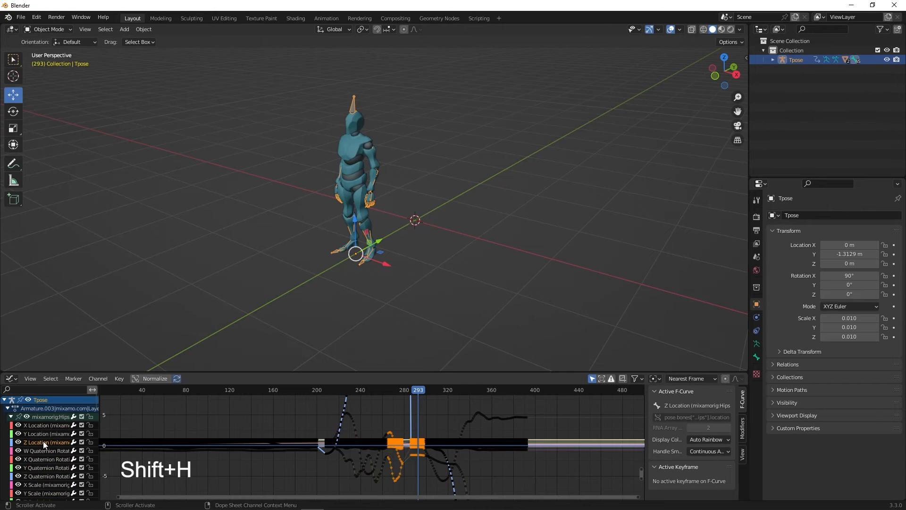
key(shift+h)
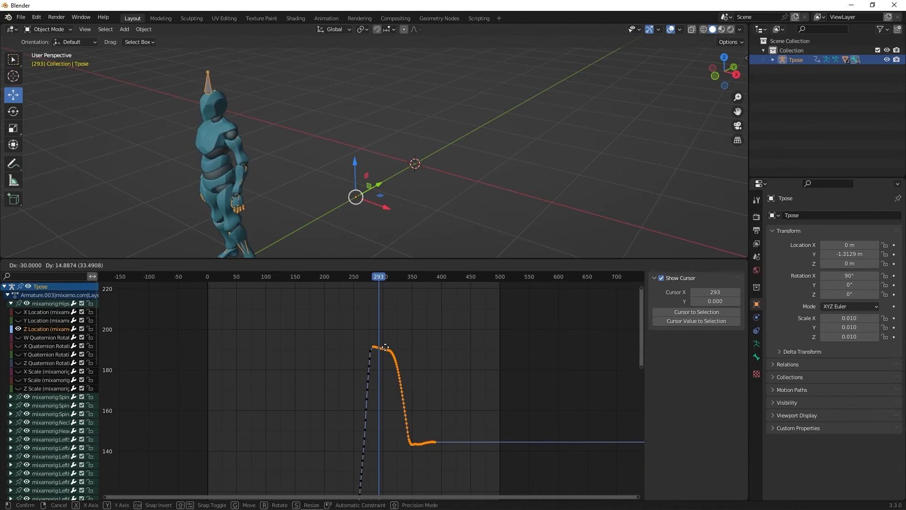
Shift the sitting keys of the hips Z curve into line with the walk and preview it.
drag(378, 276, 366, 276)
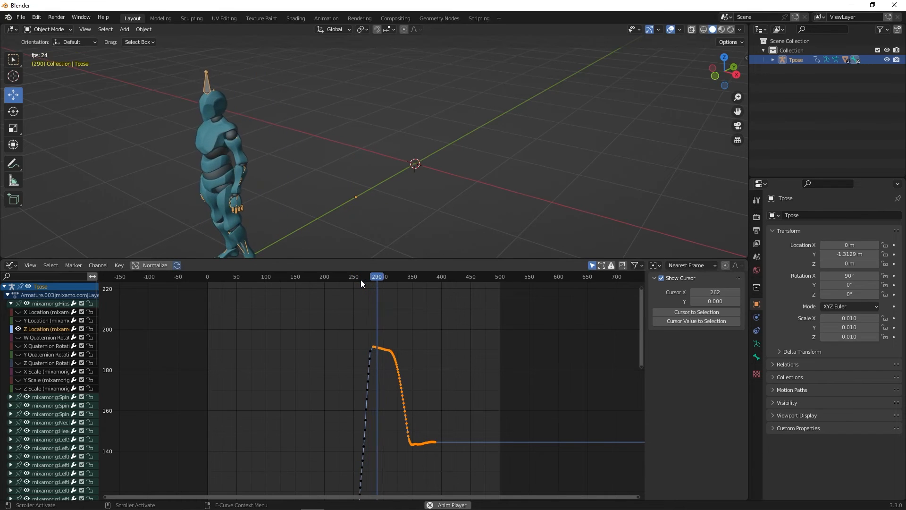
click(405, 276)
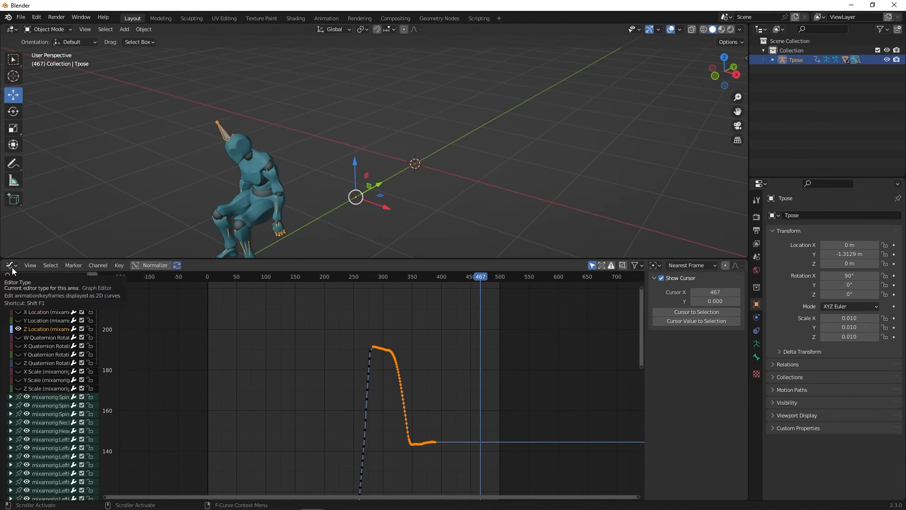
Switch back to the Timeline and play the full Tpose sequence from frame 0.
click(10, 265)
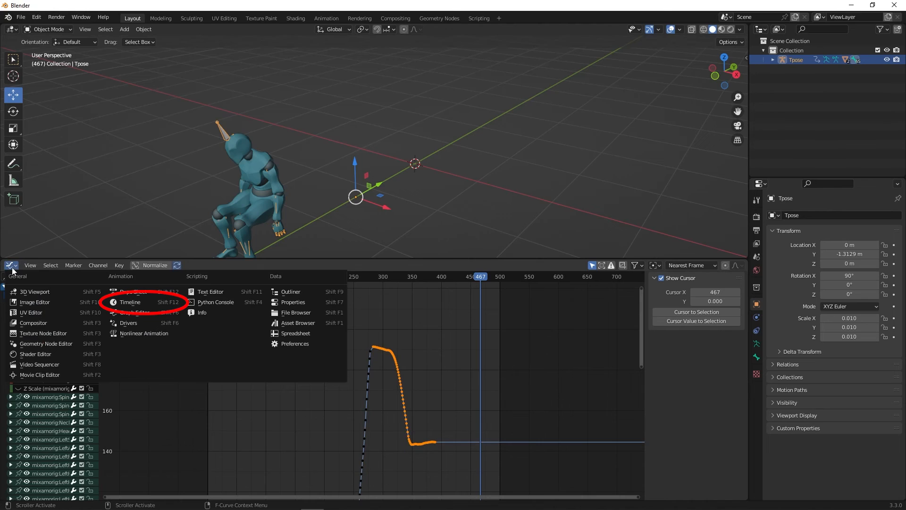
click(129, 302)
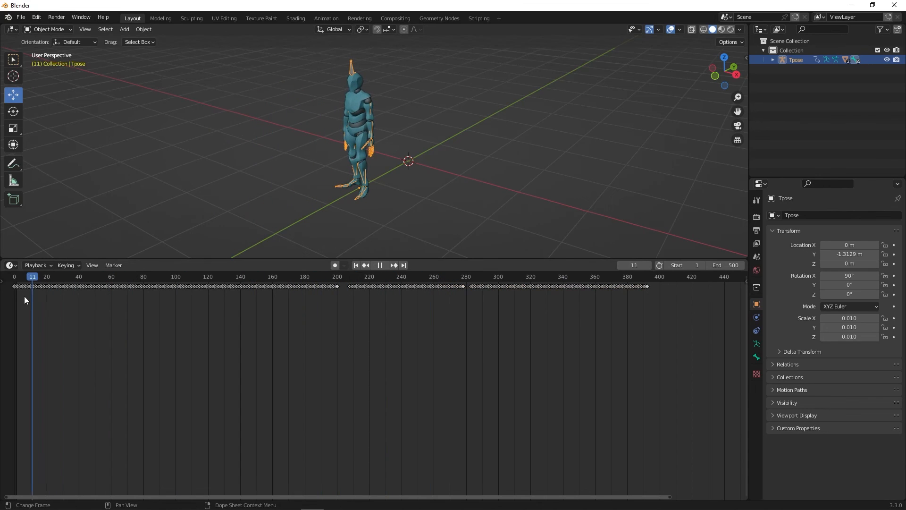
click(356, 265)
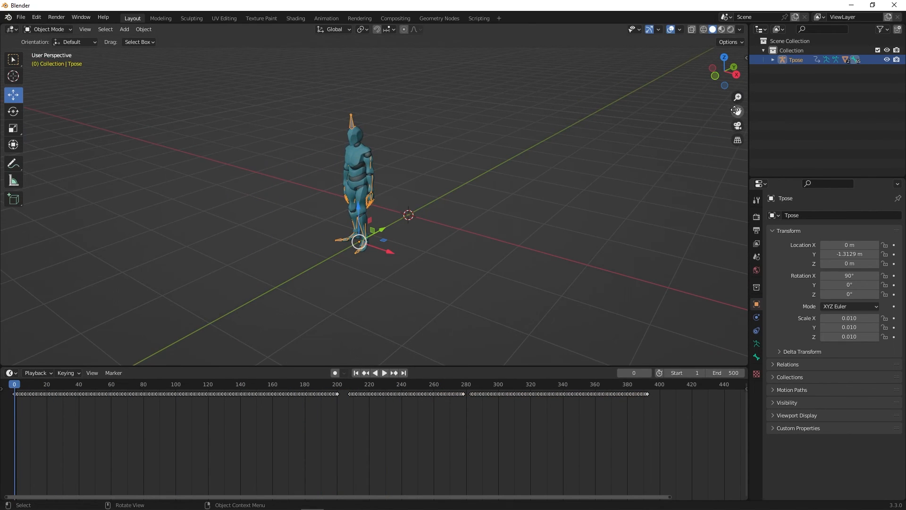
click(384, 373)
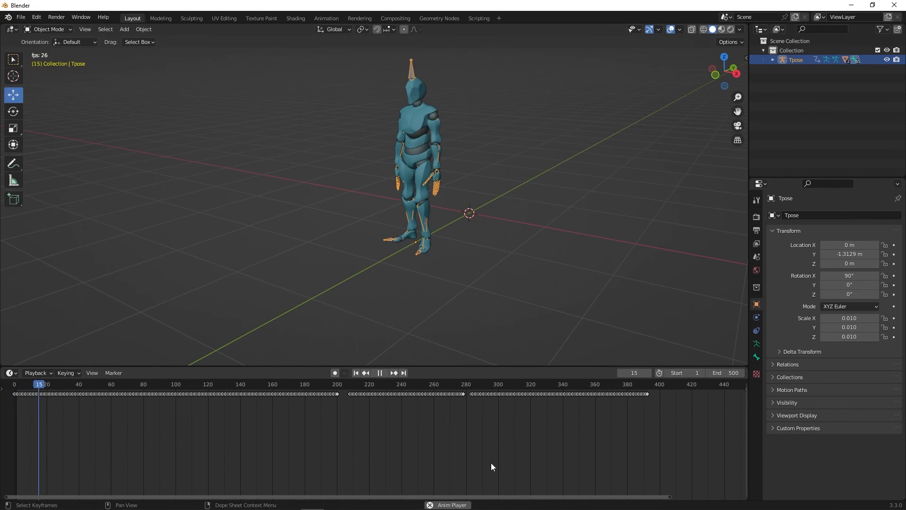